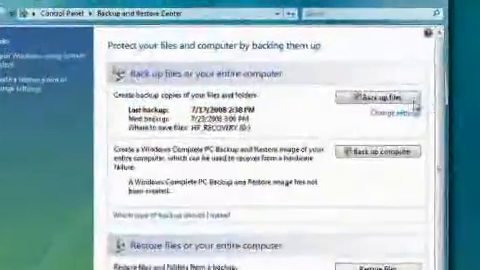
Step: Start the Back up files wizard to reach the destination page listing HP_RECOVERY (D:)
{"action": "left_click", "coordinate": [410, 97]}
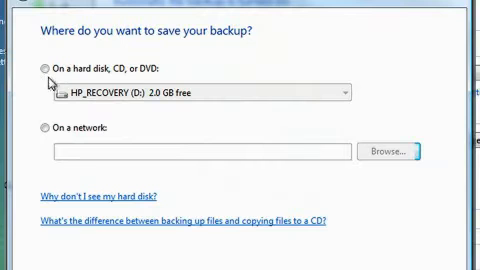
Step: Leave the backup wizard and browse to the Pictures folder in the restore folder picker
{"action": "left_click", "coordinate": [45, 69]}
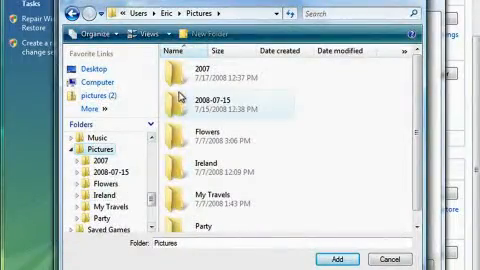
Step: Launch System Restore and advance to the July 17, 2008 restore points list
{"action": "left_click", "coordinate": [351, 258]}
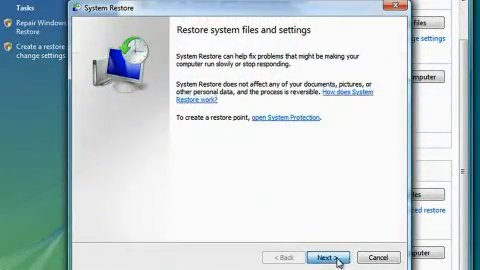
{"action": "left_click", "coordinate": [333, 226]}
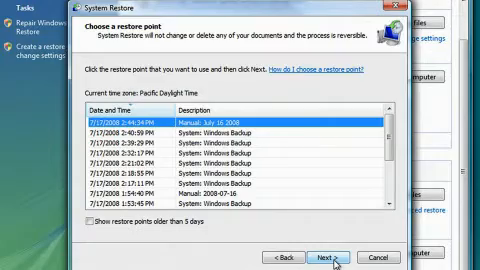